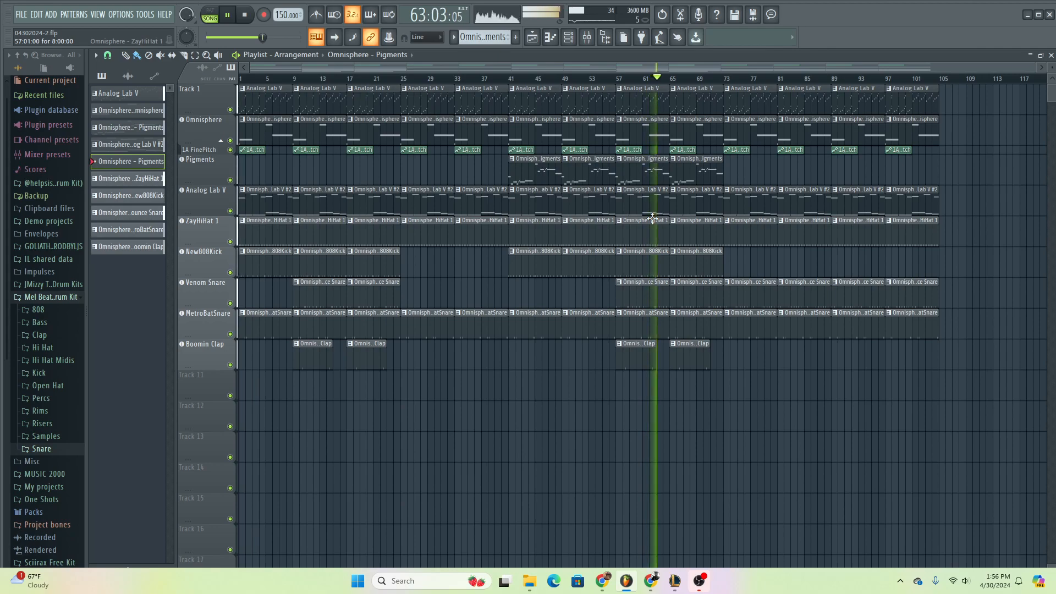
- Play the arrangement through bar 65, then pause it from the transport bar
{"action": "left_click", "coordinate": [227, 14]}
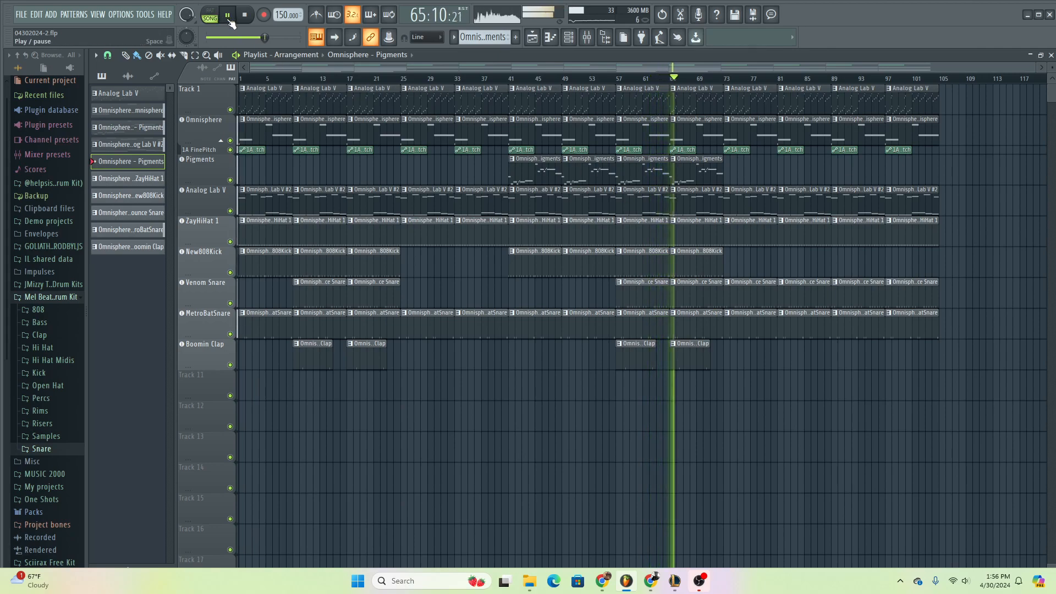
{"action": "left_click", "coordinate": [227, 14]}
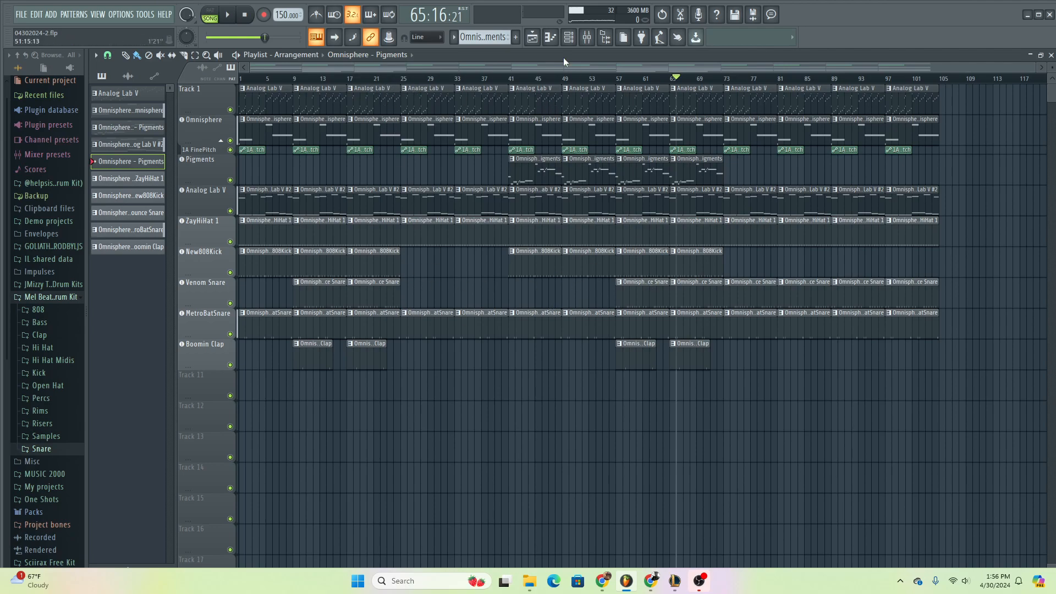
{"action": "mouse_move", "coordinate": [470, 286]}
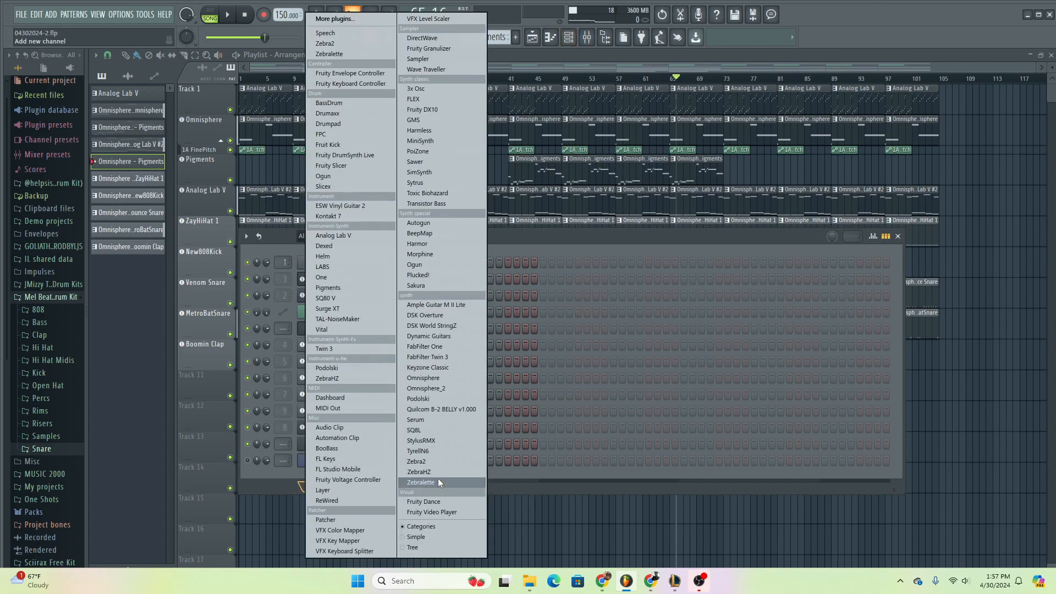
{"action": "mouse_move", "coordinate": [441, 472]}
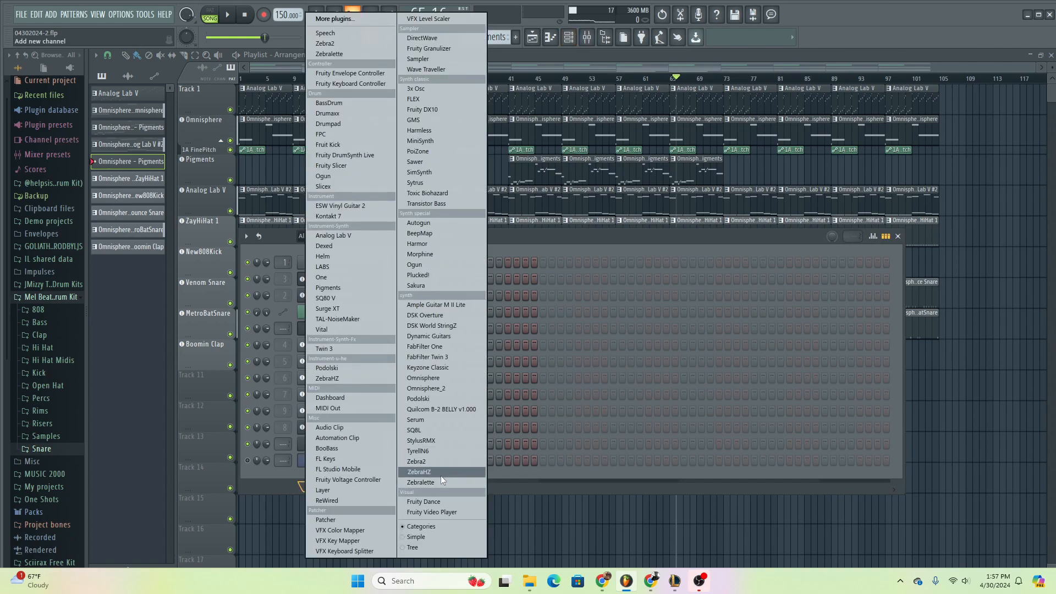
{"action": "mouse_move", "coordinate": [439, 461]}
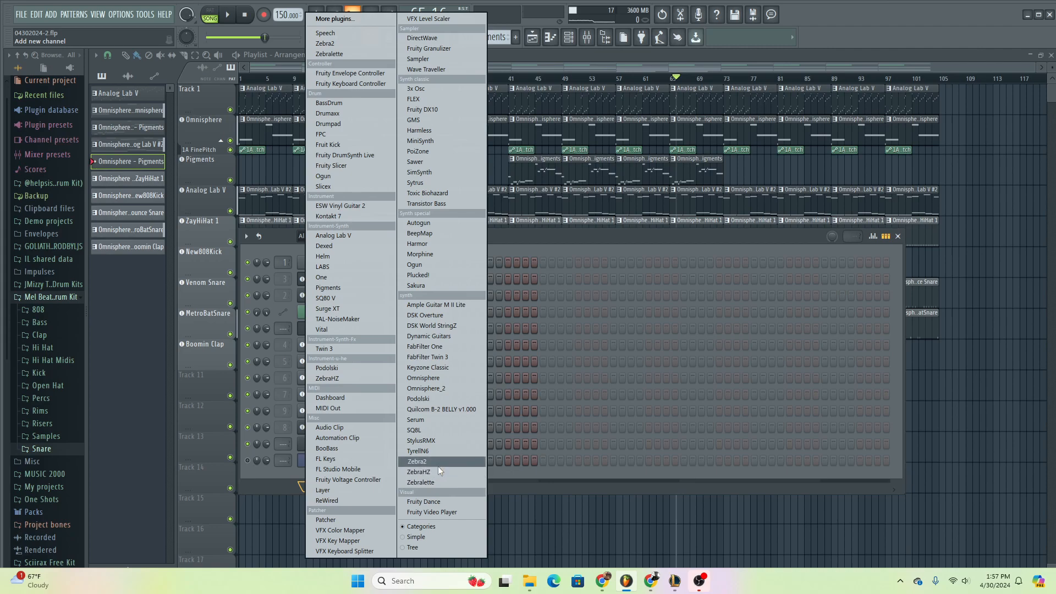
- Add a Zebra2 synth channel from the Add channel menu's Synth list
{"action": "left_click", "coordinate": [416, 472]}
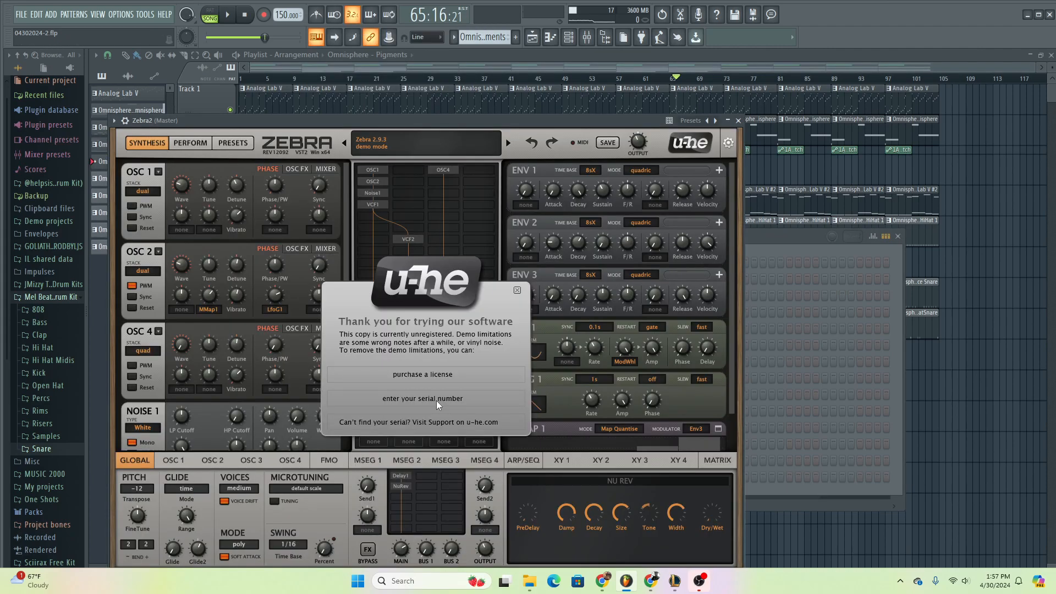
{"action": "mouse_move", "coordinate": [548, 337]}
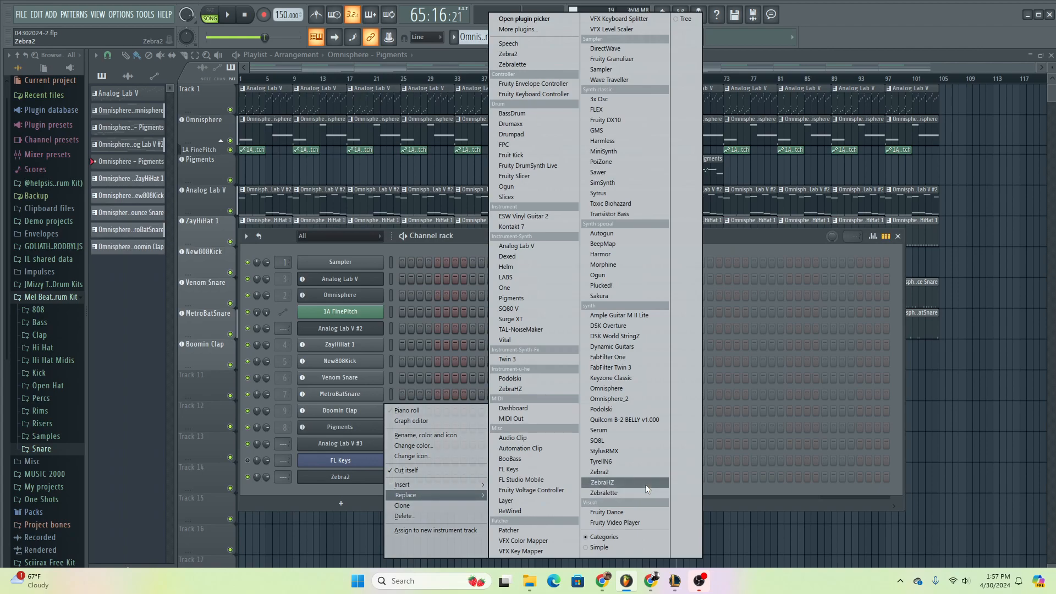
- Replace Zebra2 with ZebraHZ, dismiss its demo notice and show the preset browser
{"action": "left_click", "coordinate": [602, 482]}
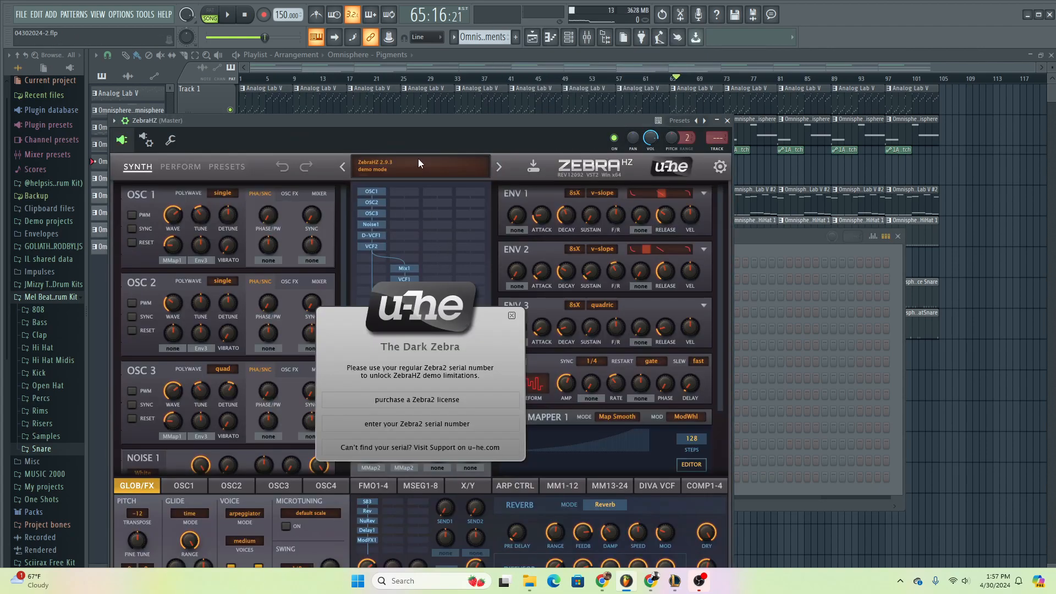
{"action": "left_click", "coordinate": [511, 315]}
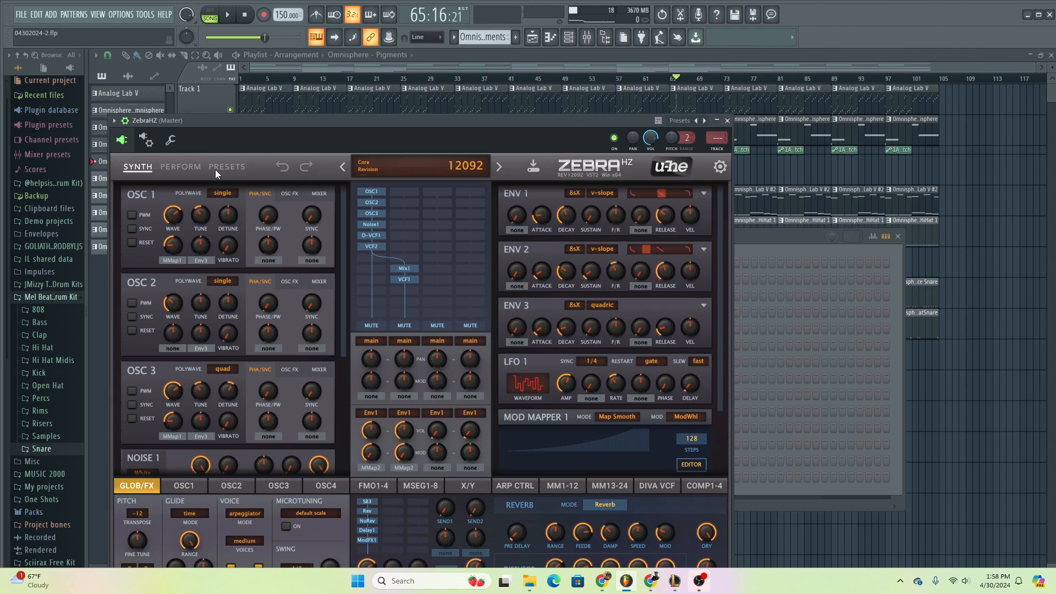
{"action": "left_click", "coordinate": [226, 167]}
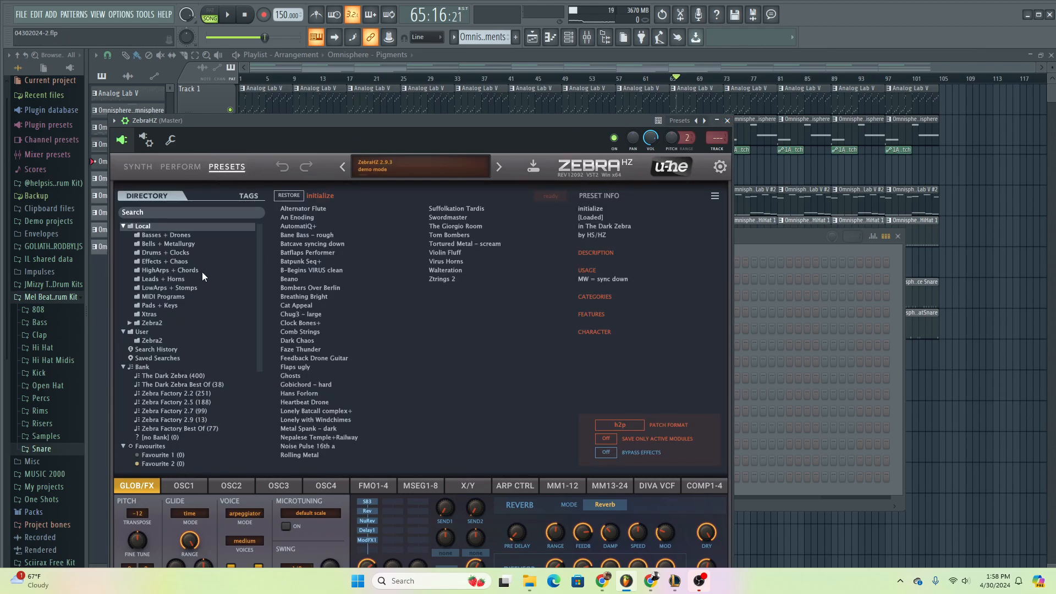
- Audition LowArps + Stomps and MIDI Programs presets, ending on Angel Rising - Dm, then close ZebraHZ
{"action": "left_click", "coordinate": [169, 287]}
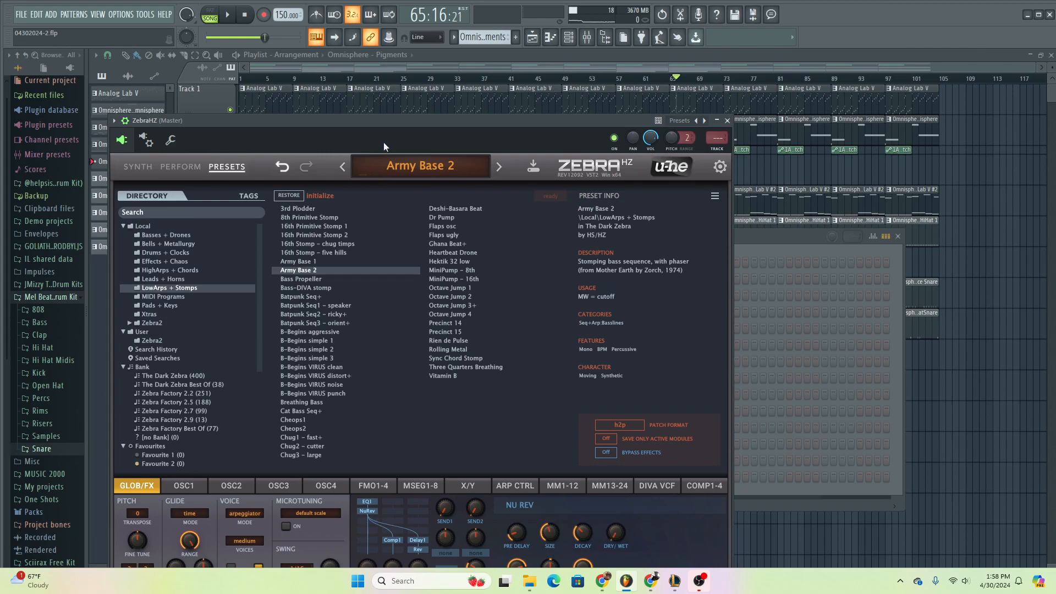
{"action": "mouse_move", "coordinate": [212, 253]}
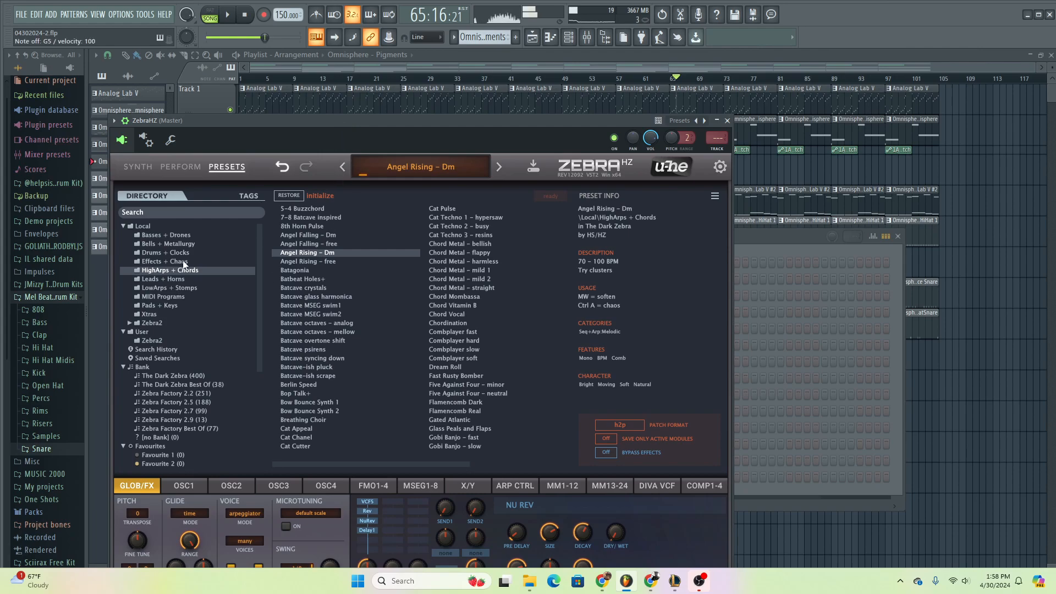
{"action": "left_click", "coordinate": [167, 252]}
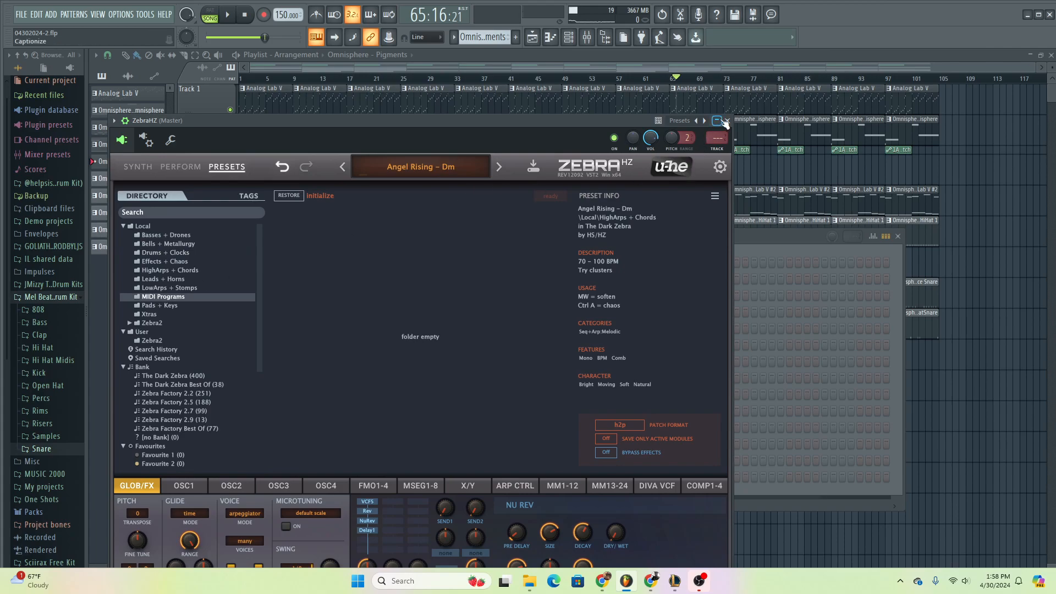
{"action": "left_click", "coordinate": [727, 121]}
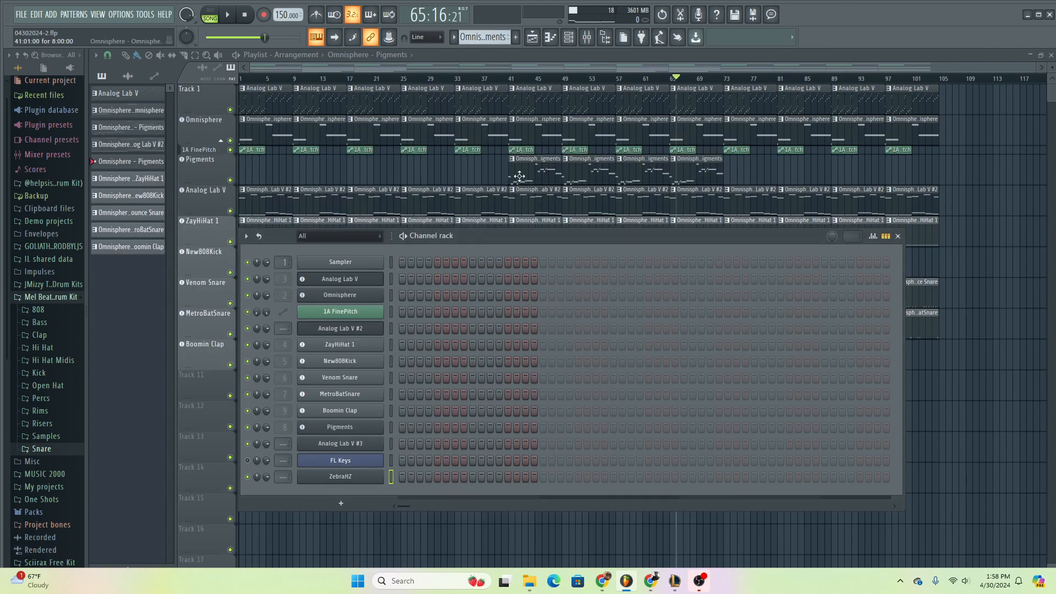